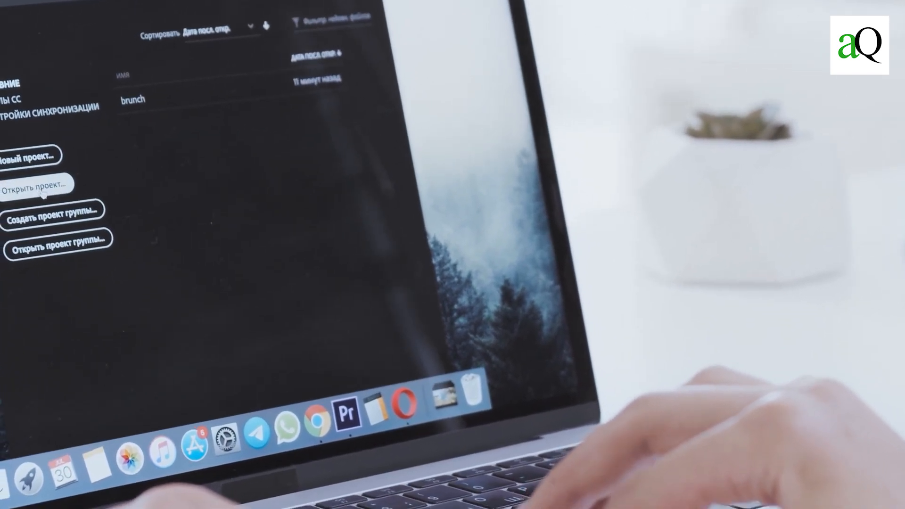
# Open the recent project 'brunch' from the start screen's recent list
pyautogui.click(36, 184)
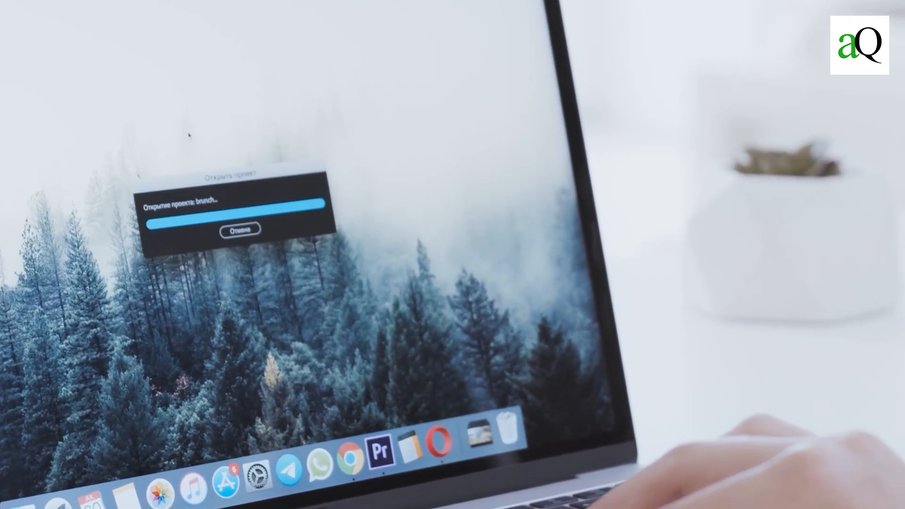